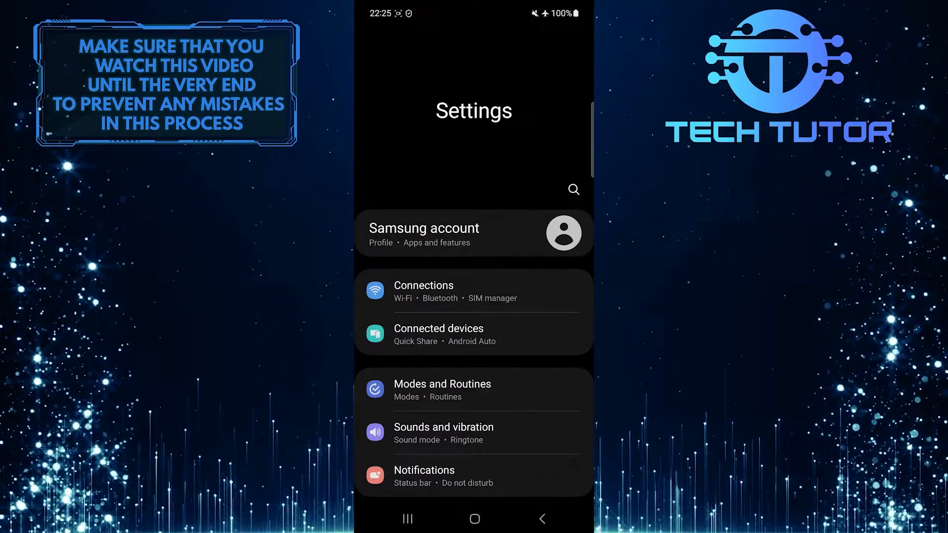
Open Display settings and go to the Screen saver page, where None is currently selected
scroll("down", 3)
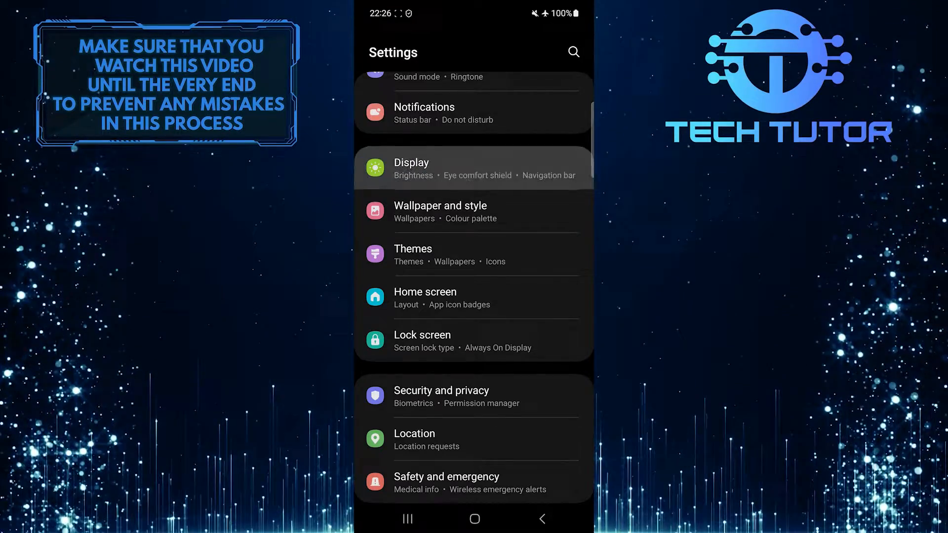
left_click(412, 168)
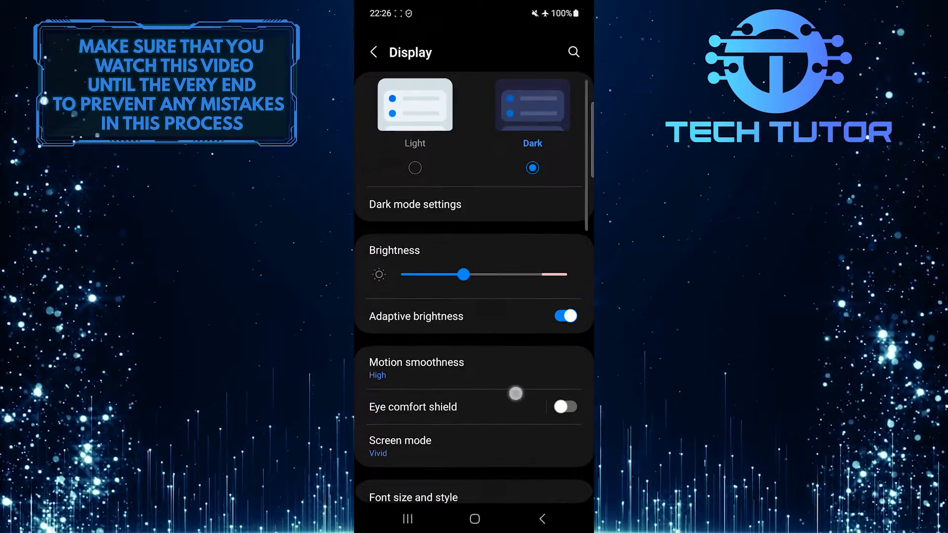
scroll("down", 3)
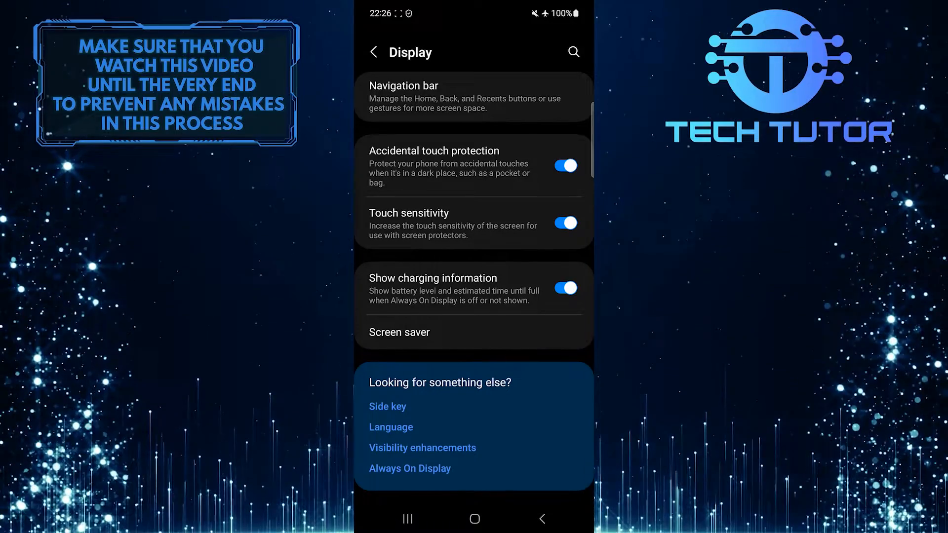
left_click(399, 332)
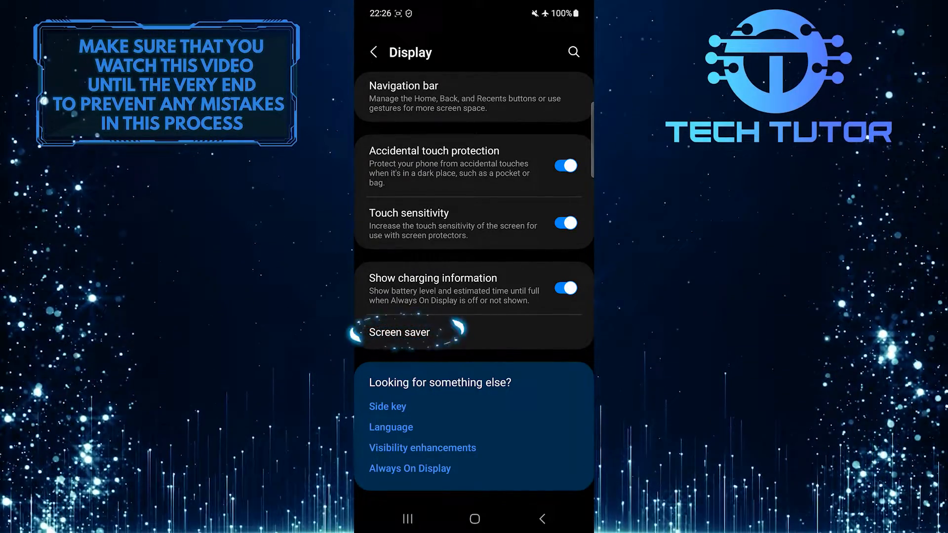
left_click(398, 332)
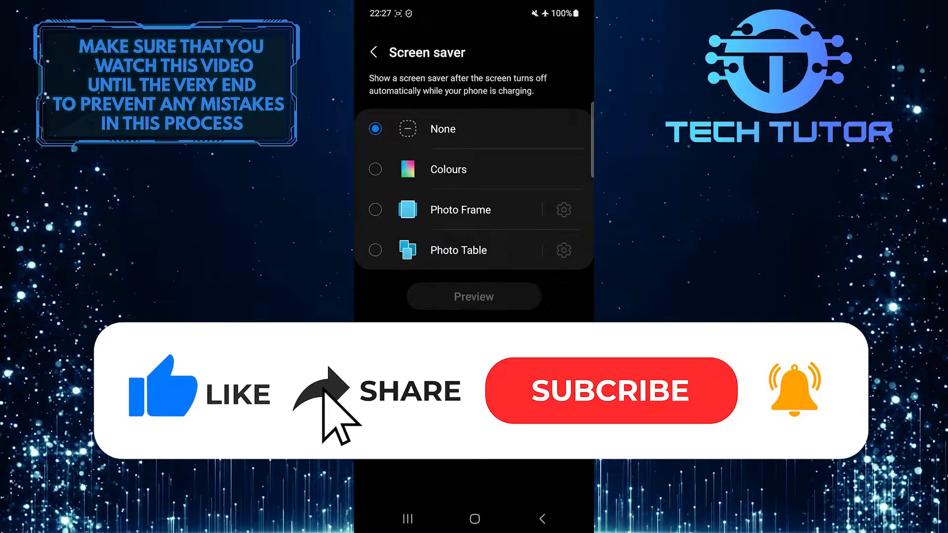
left_click(610, 390)
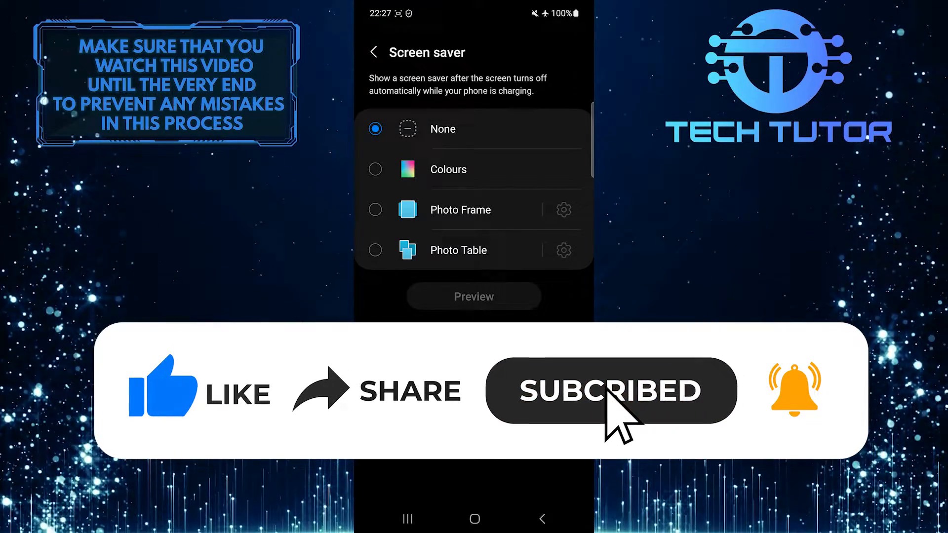